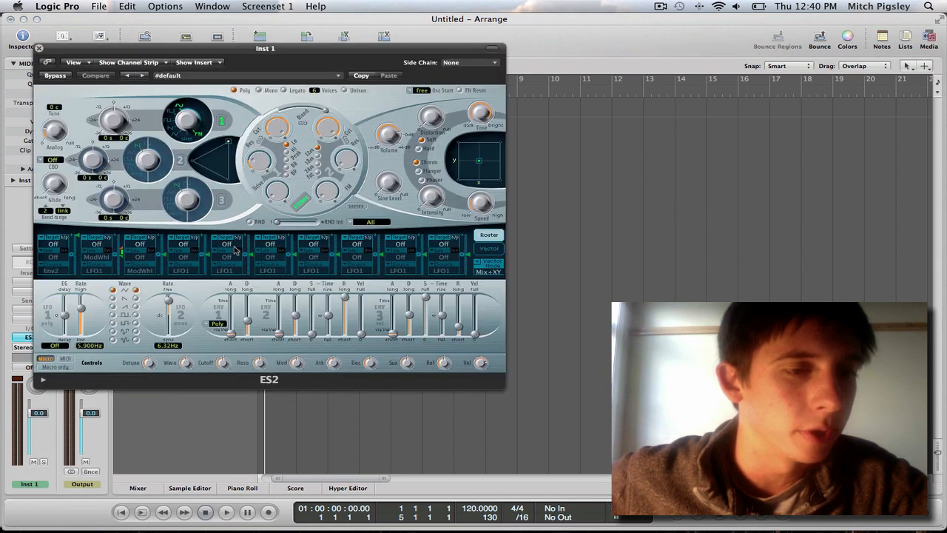
Step: Reposition the ES2 window and load the Everlasting preset from 01 Synth Leads
left_click_drag(264, 48, 580, 68)
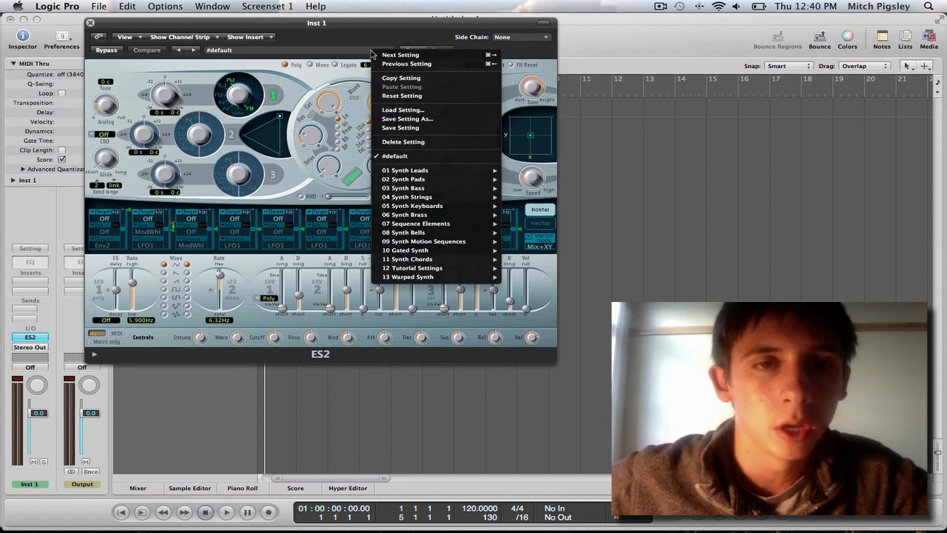
mouse_move(405, 169)
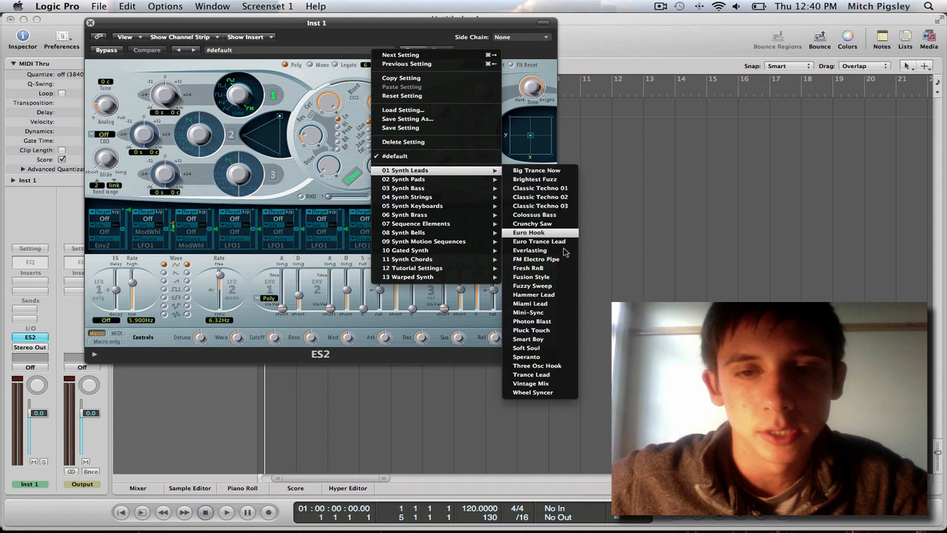
left_click(530, 249)
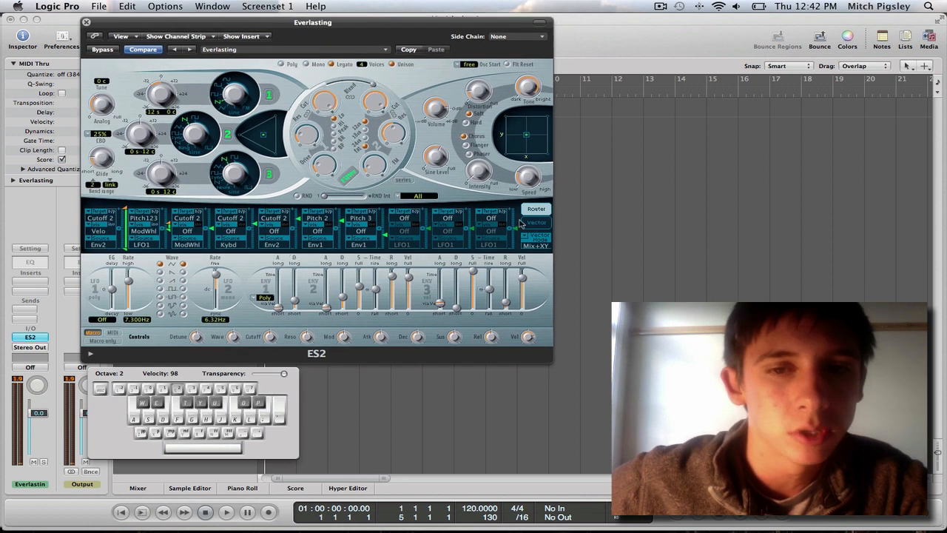
Step: Switch the ES2 router area to the Vector envelope view
left_click(536, 222)
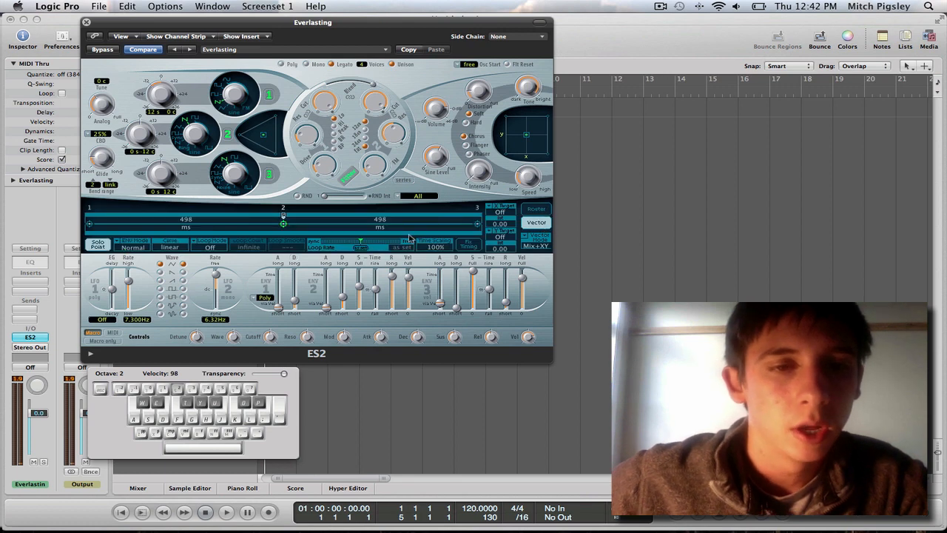
mouse_move(347, 228)
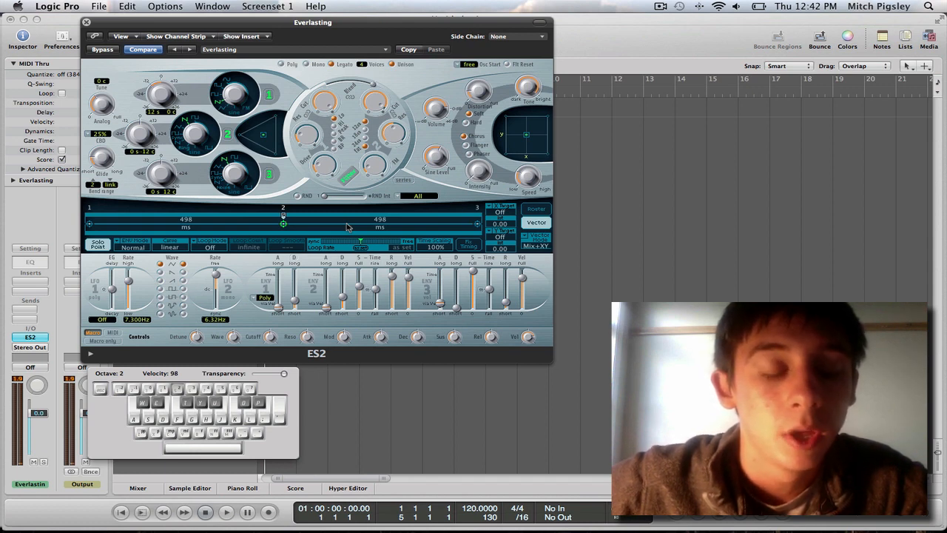
mouse_move(313, 220)
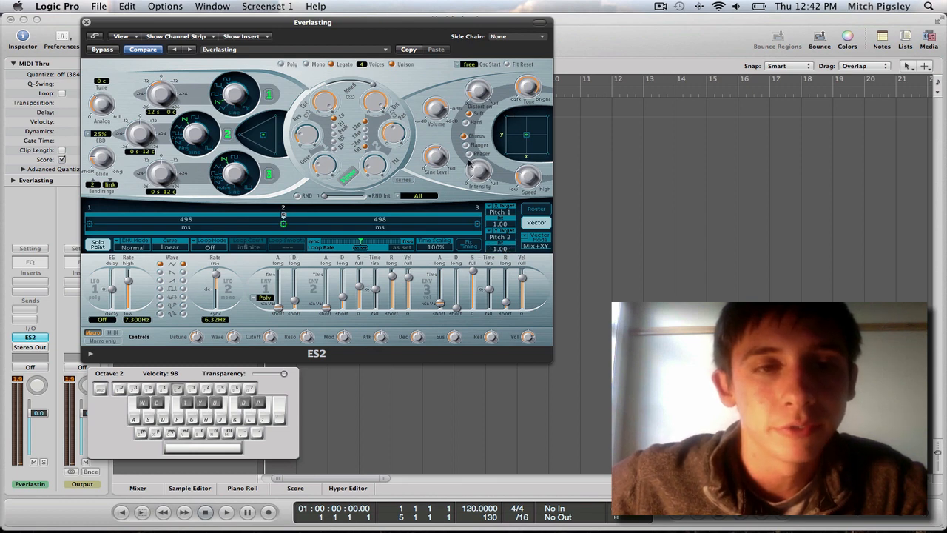
mouse_move(504, 176)
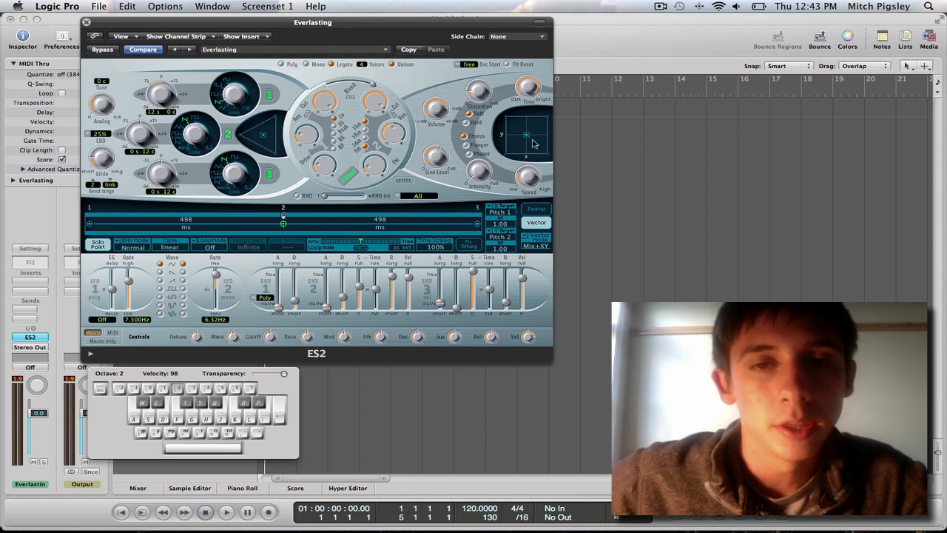
mouse_move(255, 184)
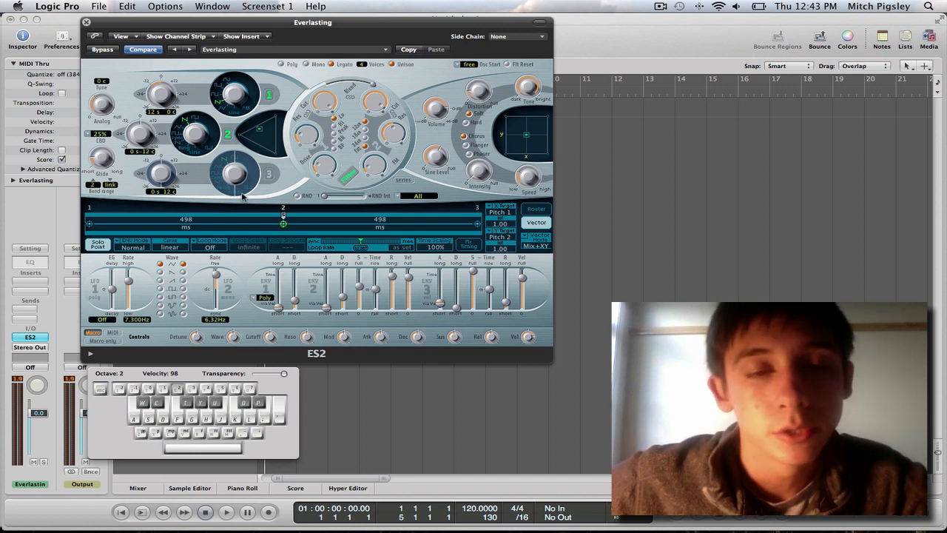
Step: Create 8 evenly spaced vector envelope points with stepped curves and forward looping
right_click(235, 235)
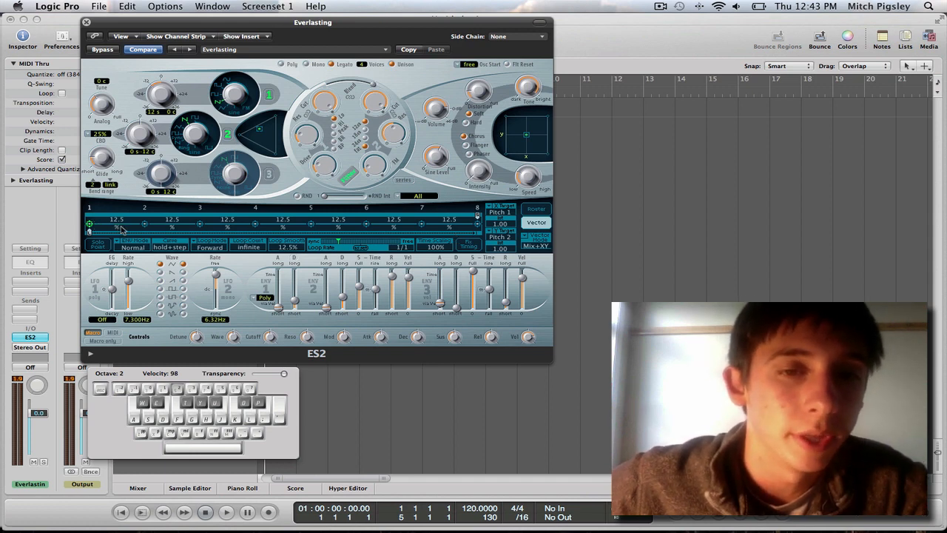
mouse_move(130, 229)
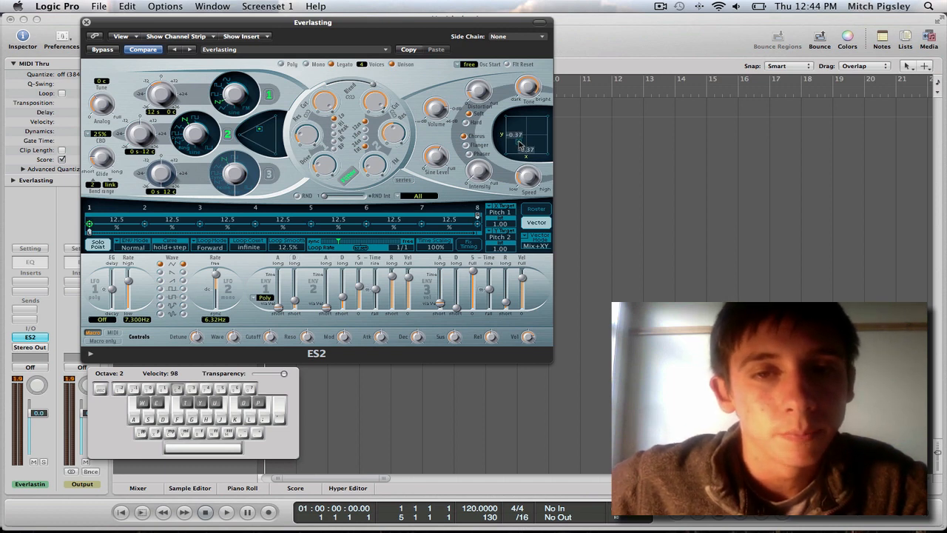
Step: Place the early envelope points' pitch positions on the XY pad near the centre
left_click_drag(525, 144, 521, 146)
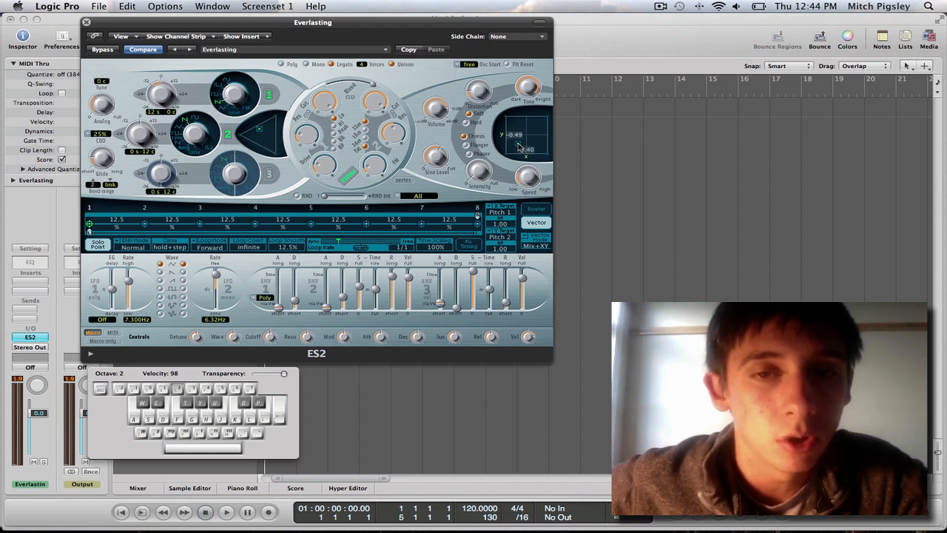
left_click_drag(518, 144, 519, 141)
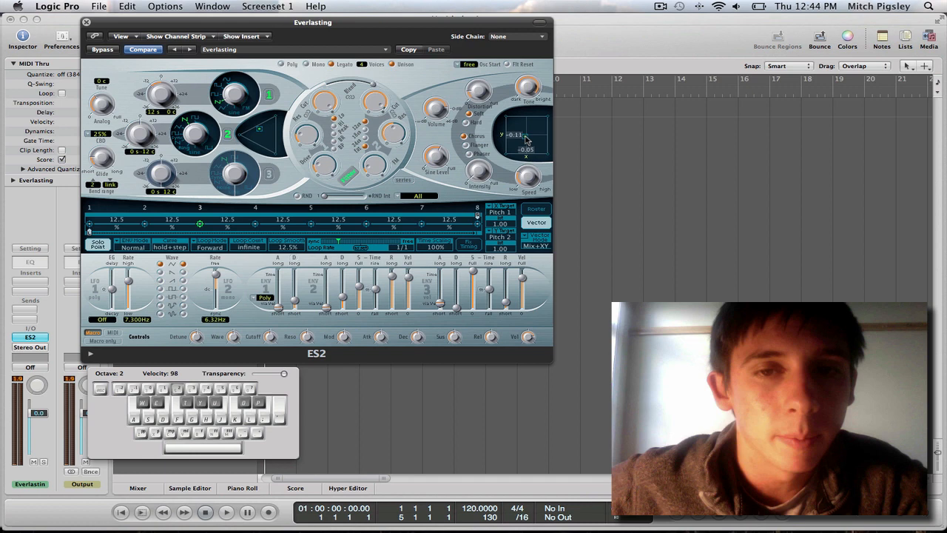
left_click_drag(518, 137, 518, 141)
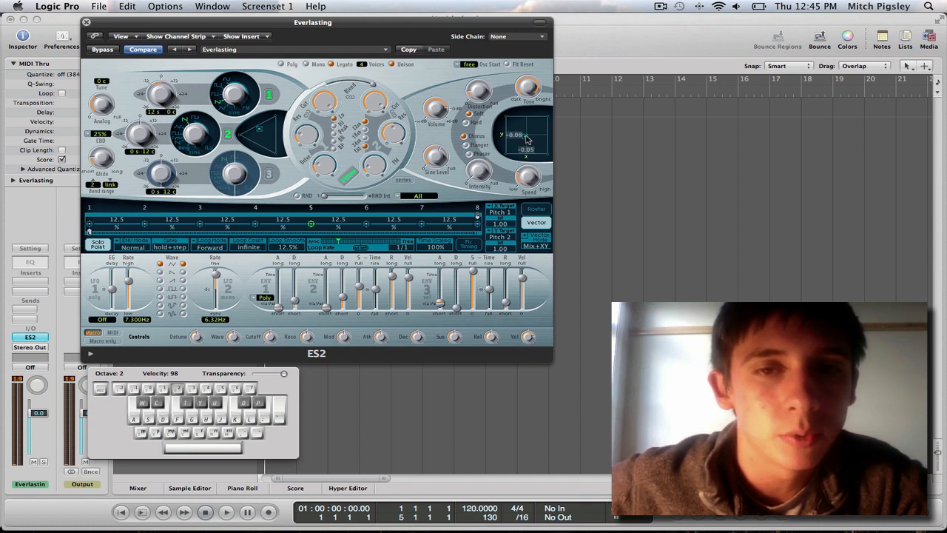
Step: Raise points 5 and 7 toward the upper right and push point 8 into the top-right corner
left_click_drag(526, 141, 529, 136)
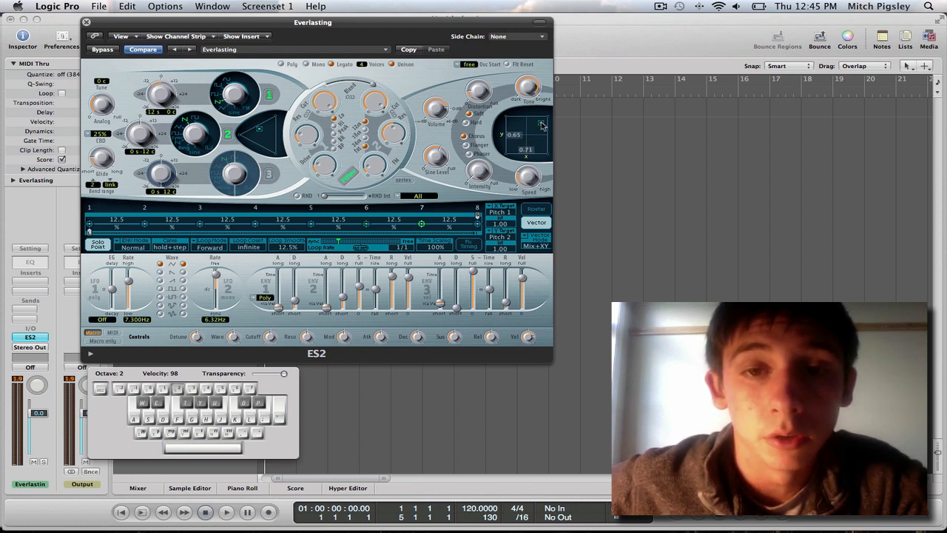
left_click_drag(542, 123, 542, 134)
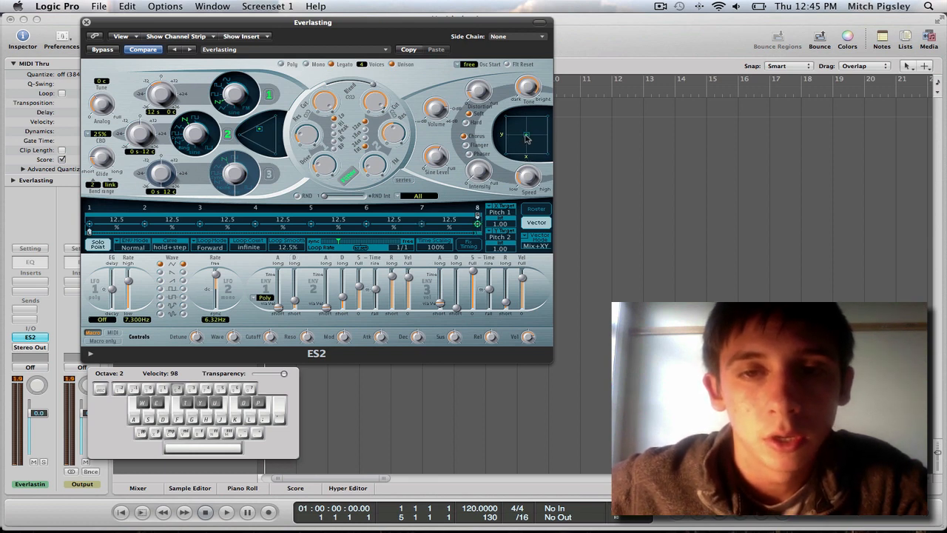
left_click_drag(526, 136, 546, 116)
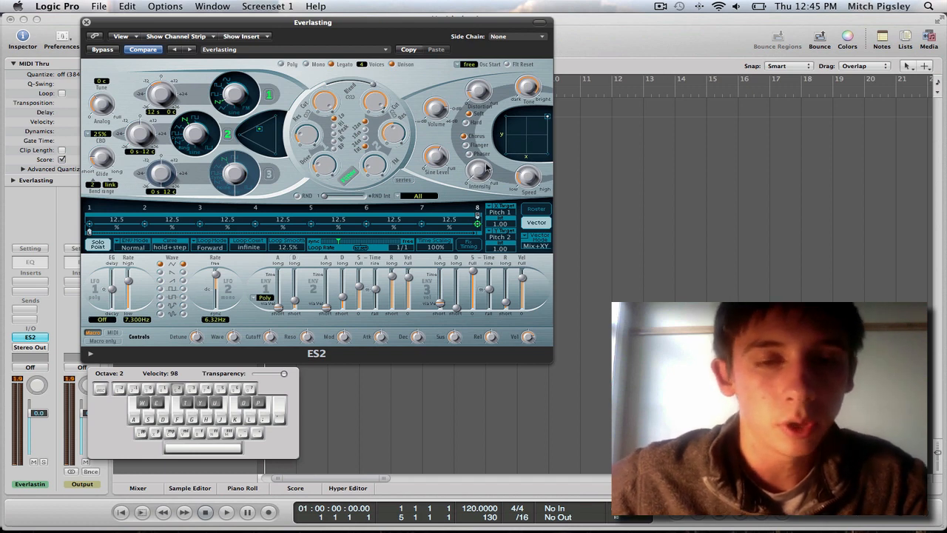
mouse_move(416, 271)
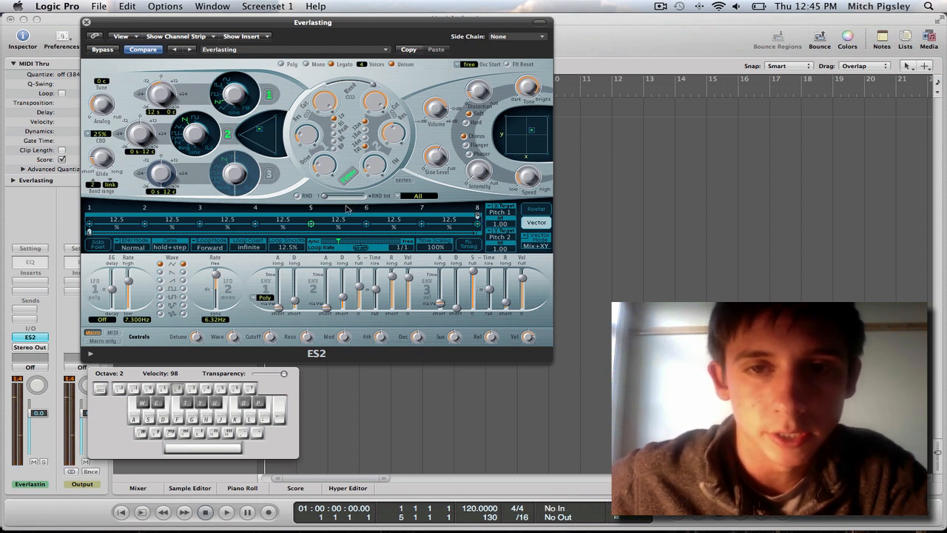
Step: Select point 6 and set its XY pad position to about 0.27 / 0.27, up and right of centre
left_click(525, 133)
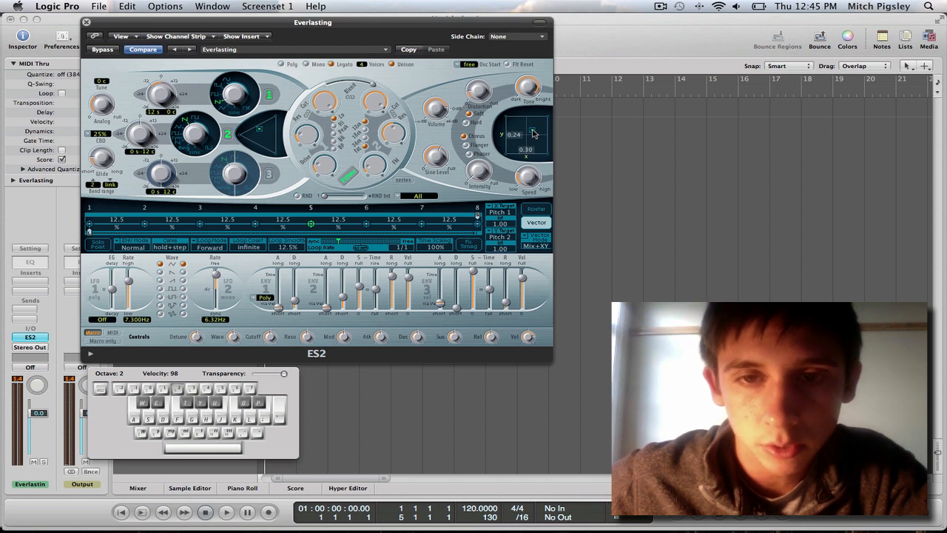
left_click_drag(525, 137, 527, 135)
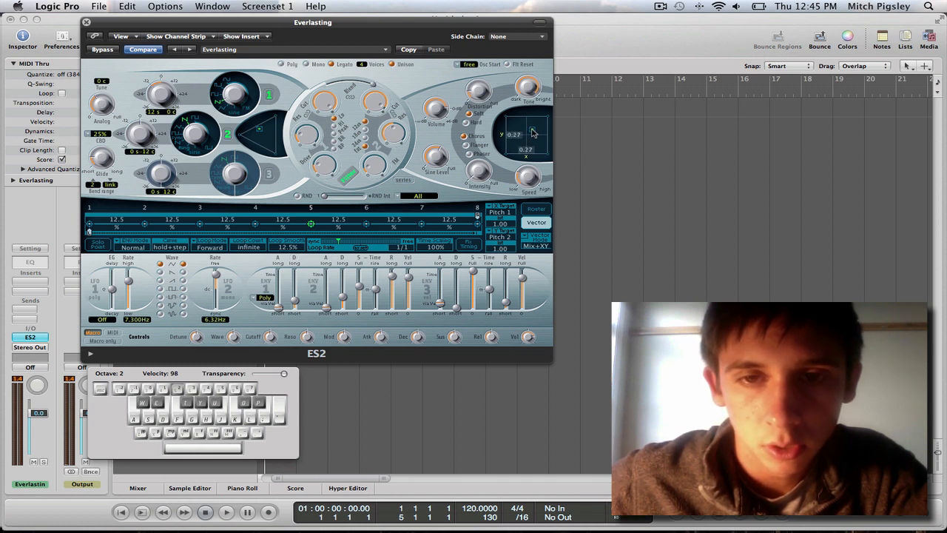
left_click_drag(514, 134, 533, 129)
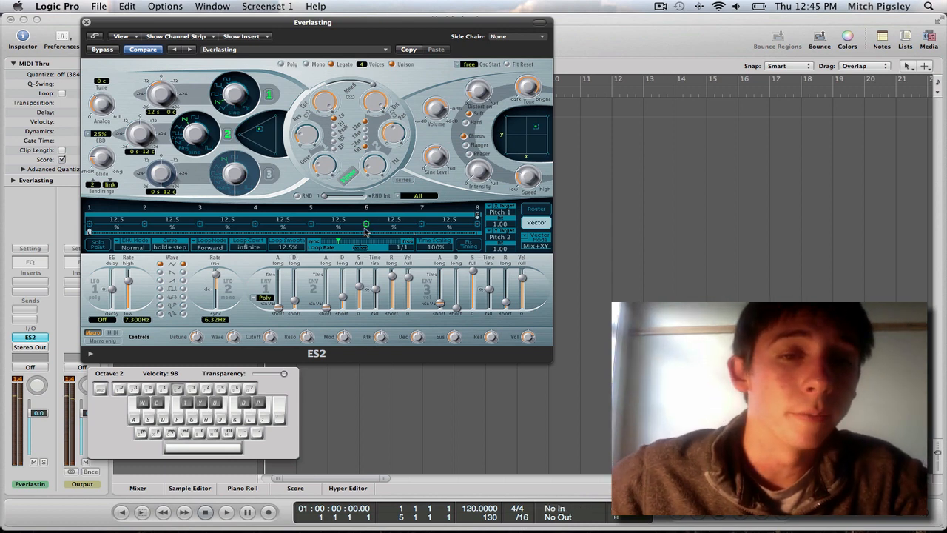
mouse_move(506, 175)
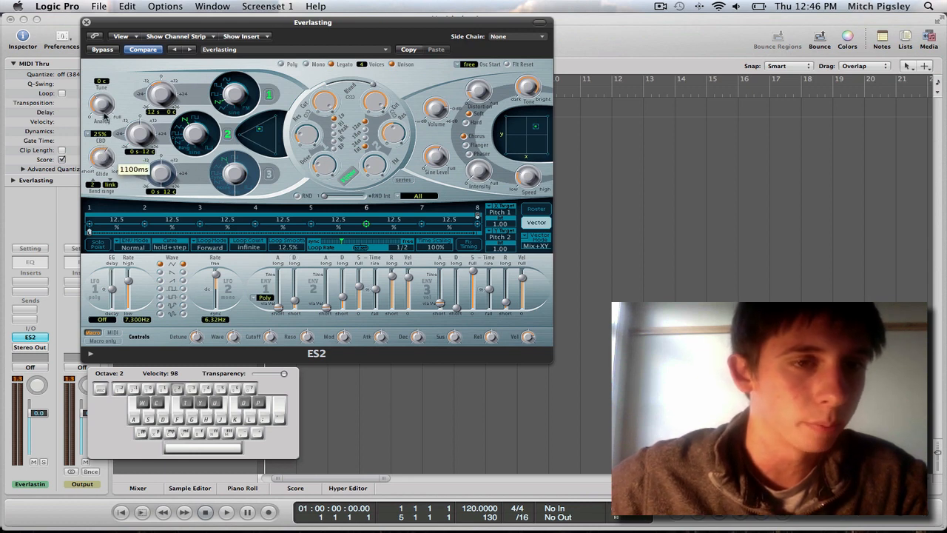
mouse_move(308, 215)
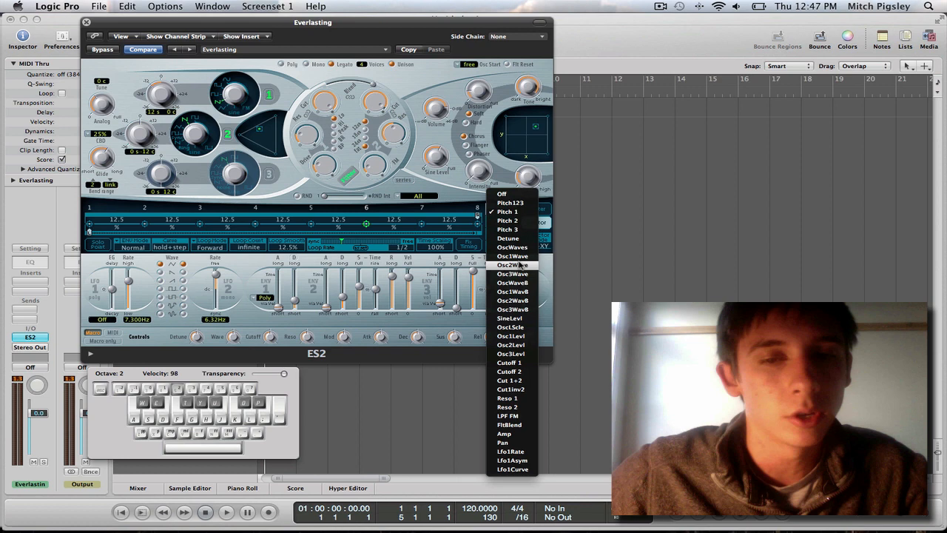
mouse_move(511, 344)
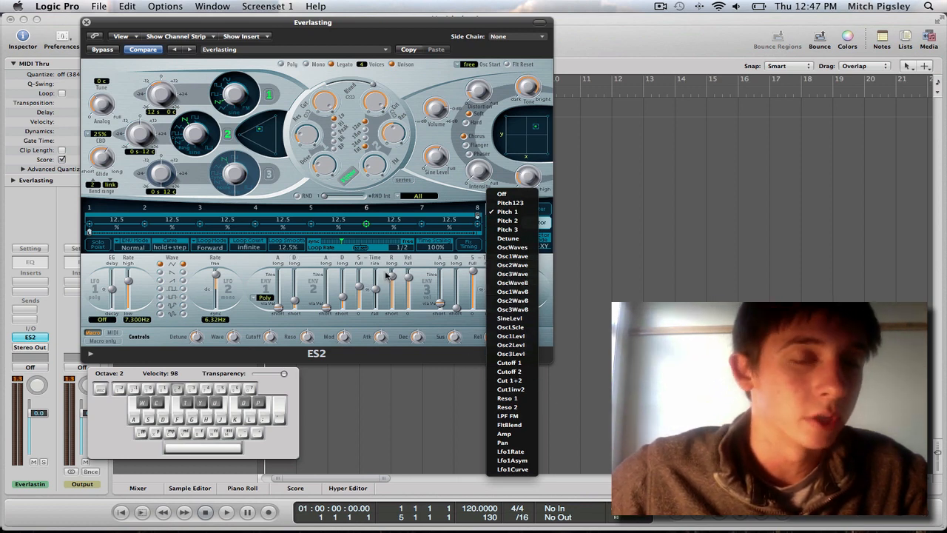
left_click(508, 212)
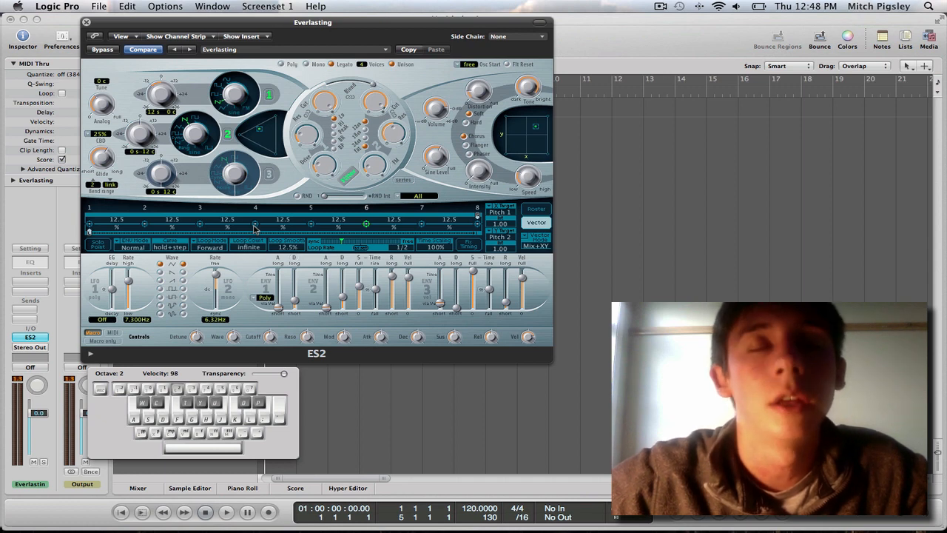
mouse_move(374, 164)
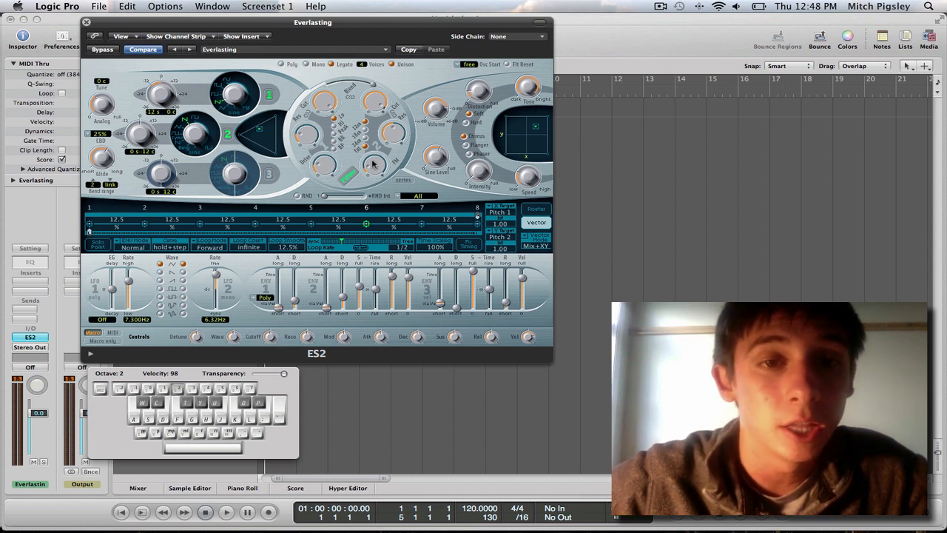